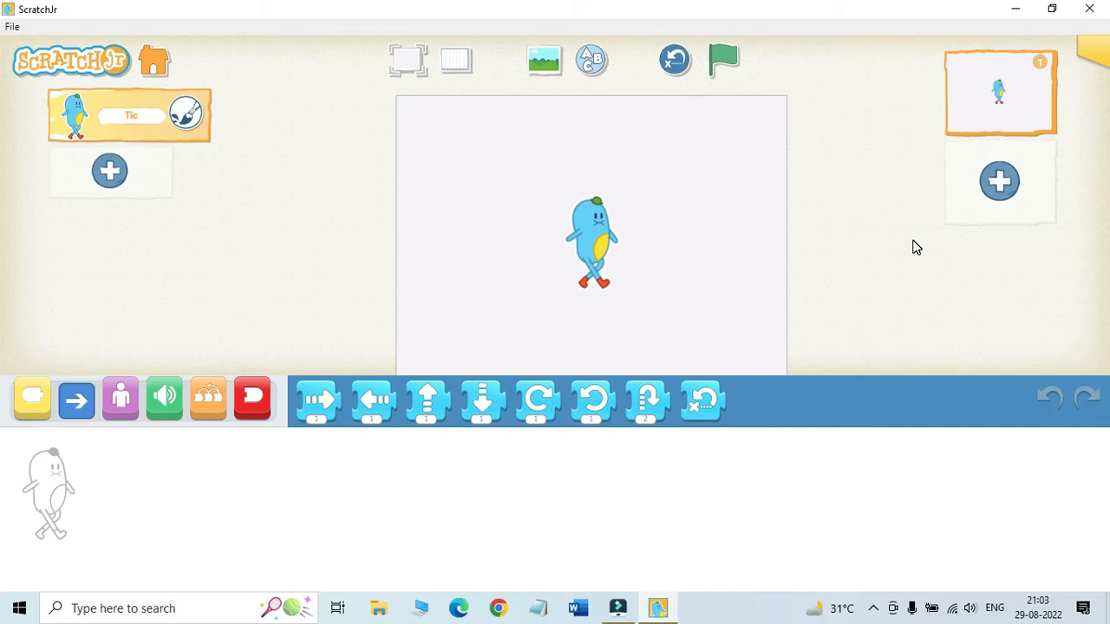
pyautogui.moveTo(929, 257)
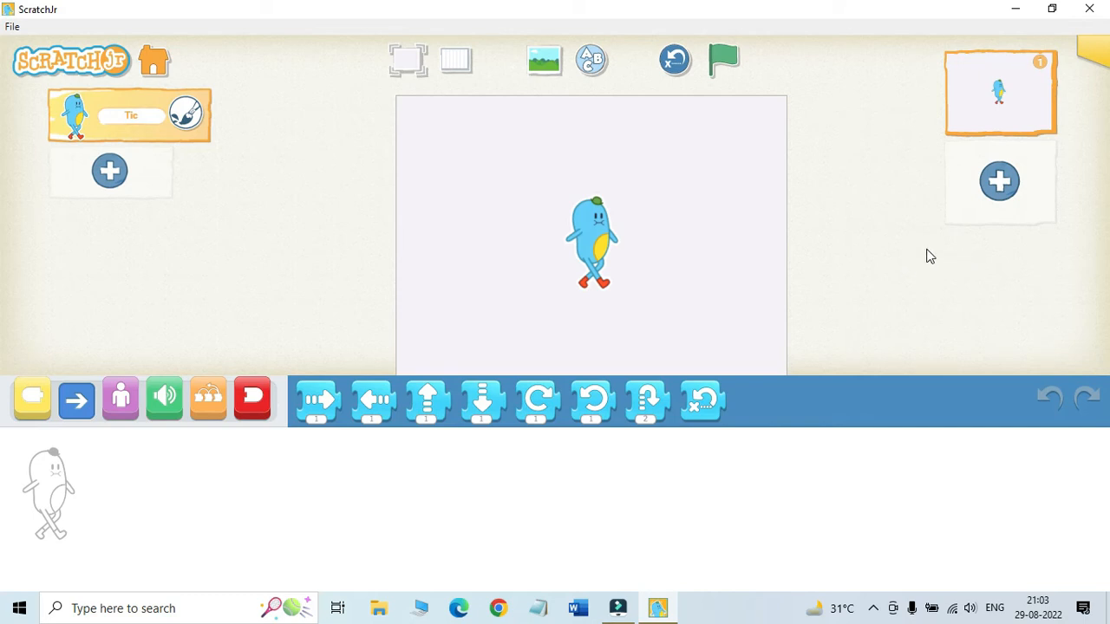
pyautogui.moveTo(922, 281)
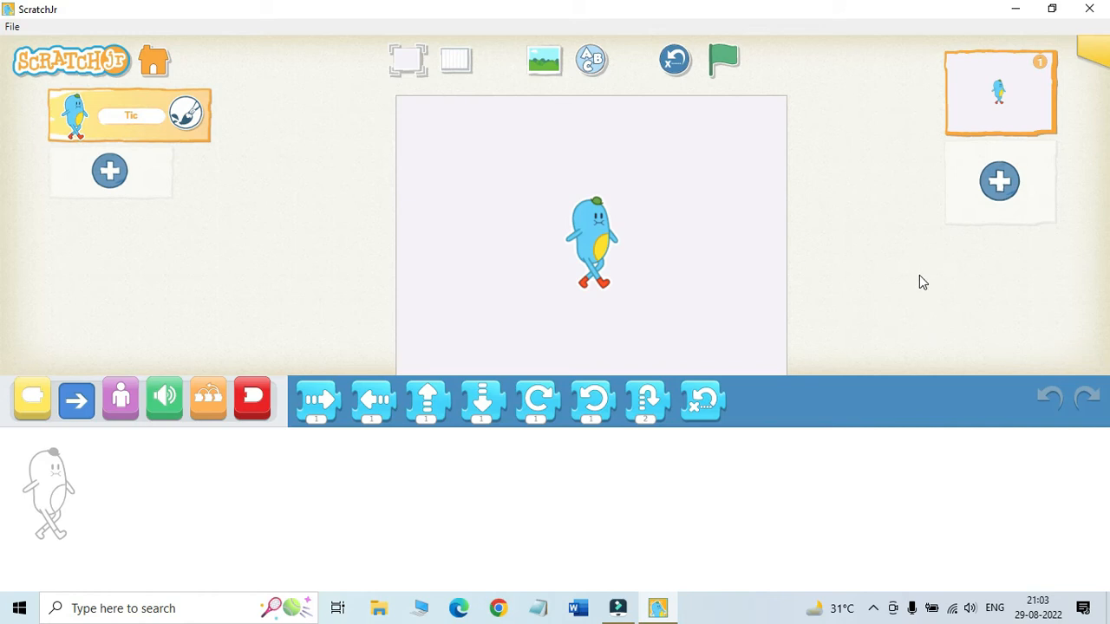
pyautogui.moveTo(752, 286)
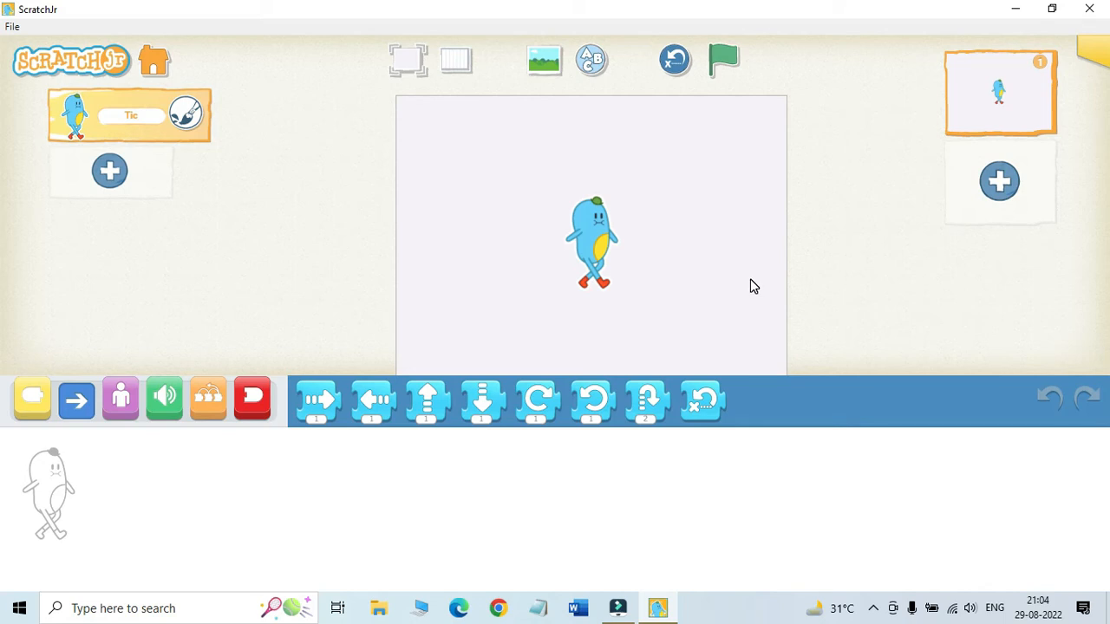
pyautogui.moveTo(511, 416)
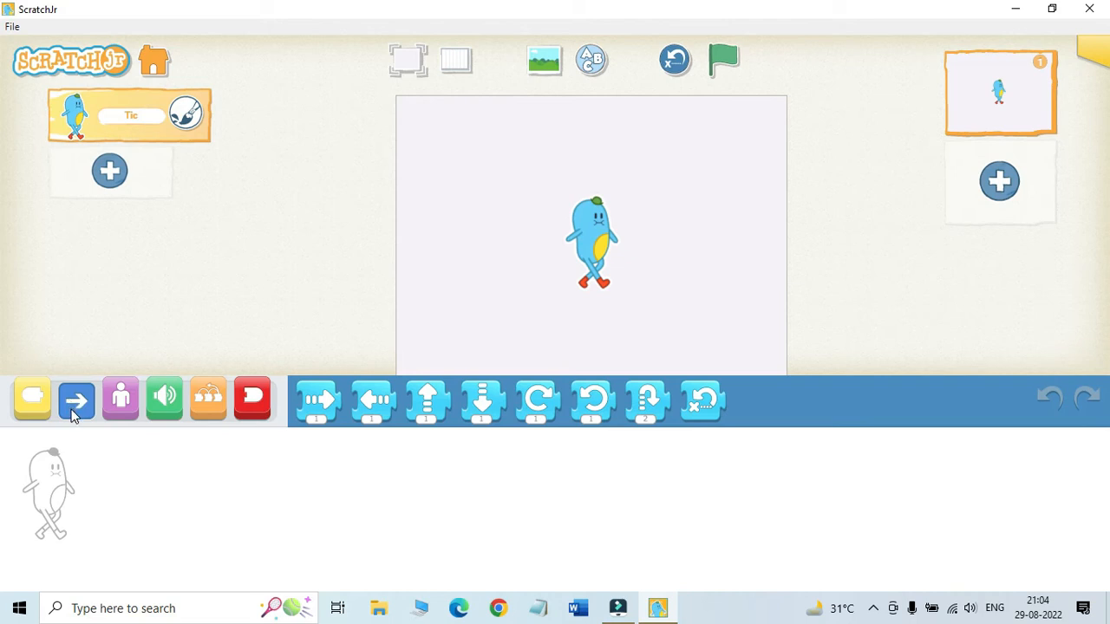
pyautogui.moveTo(33, 402)
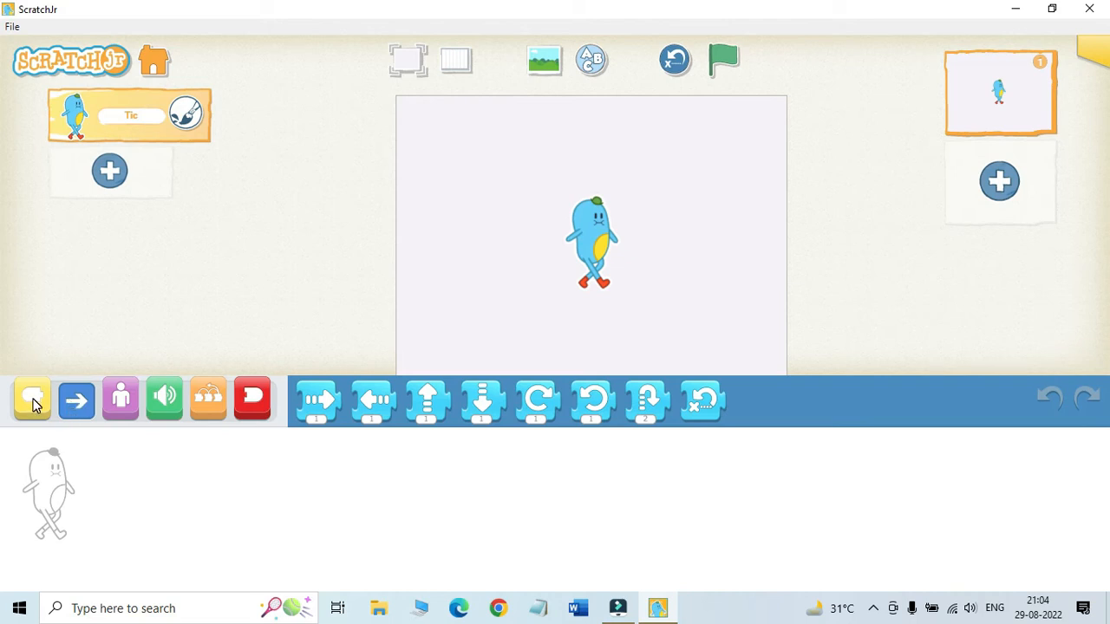
# Show the yellow Triggering blocks for Tic, then return to the blue Motion blocks.
pyautogui.click(31, 398)
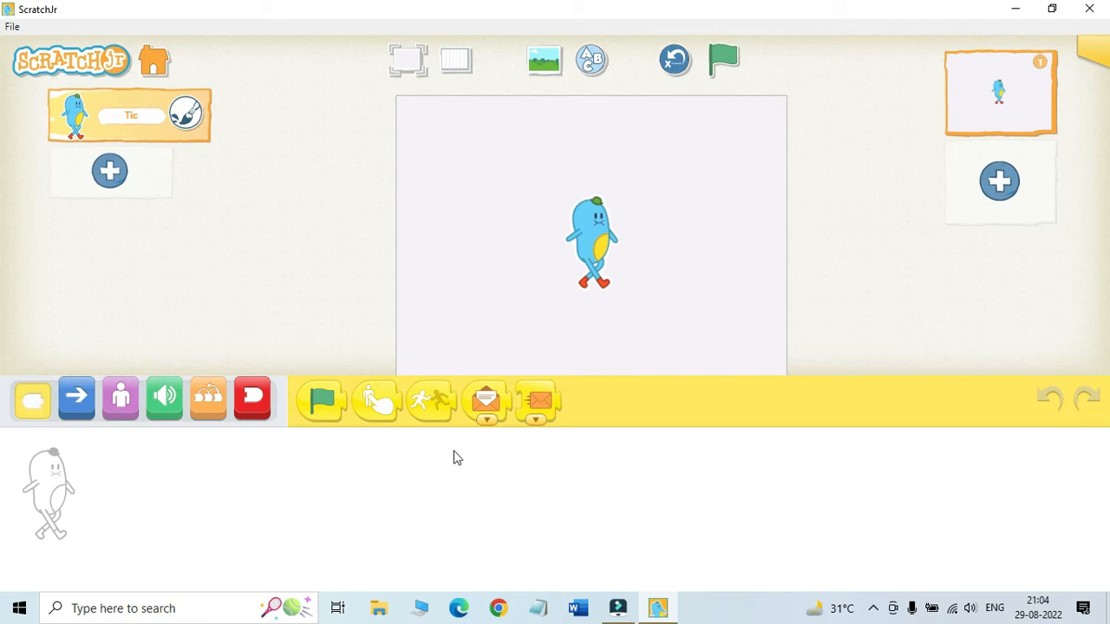
pyautogui.moveTo(387, 457)
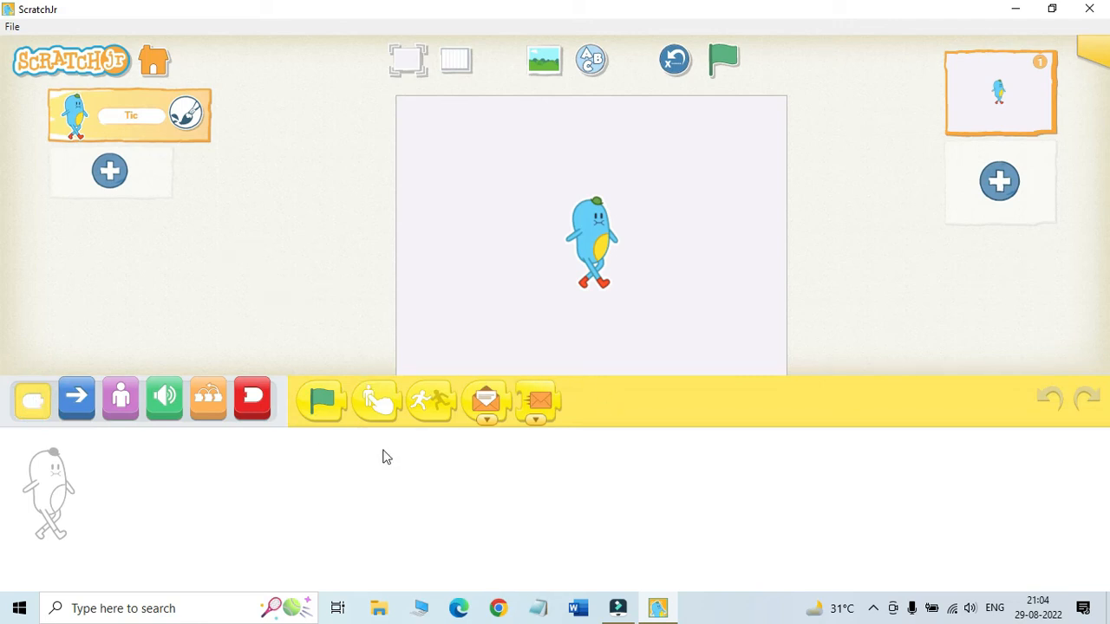
pyautogui.moveTo(364, 437)
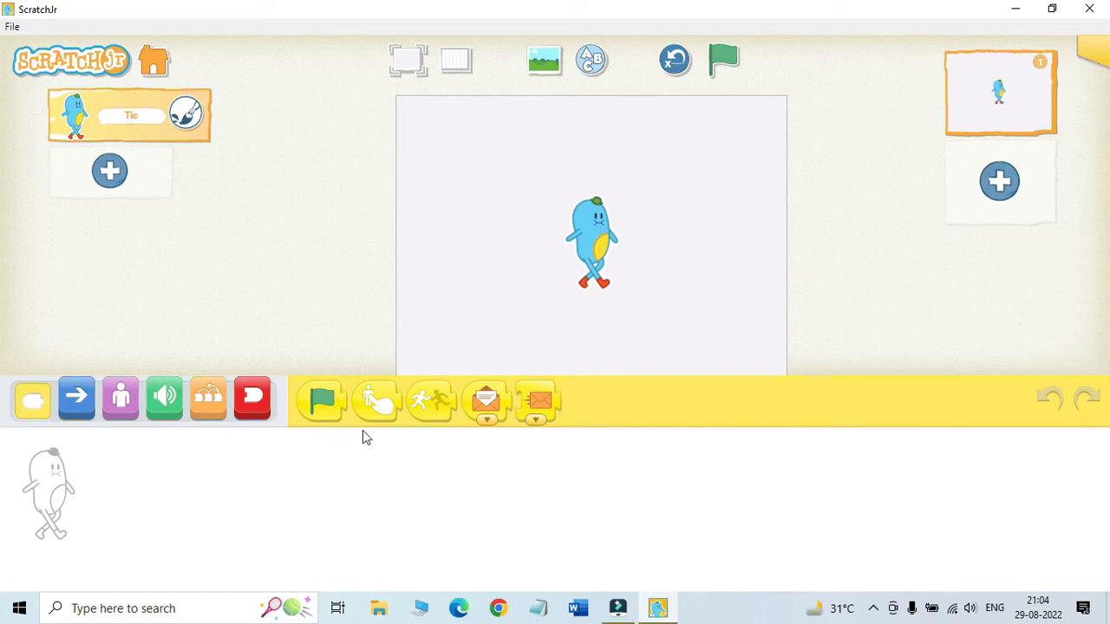
pyautogui.moveTo(419, 449)
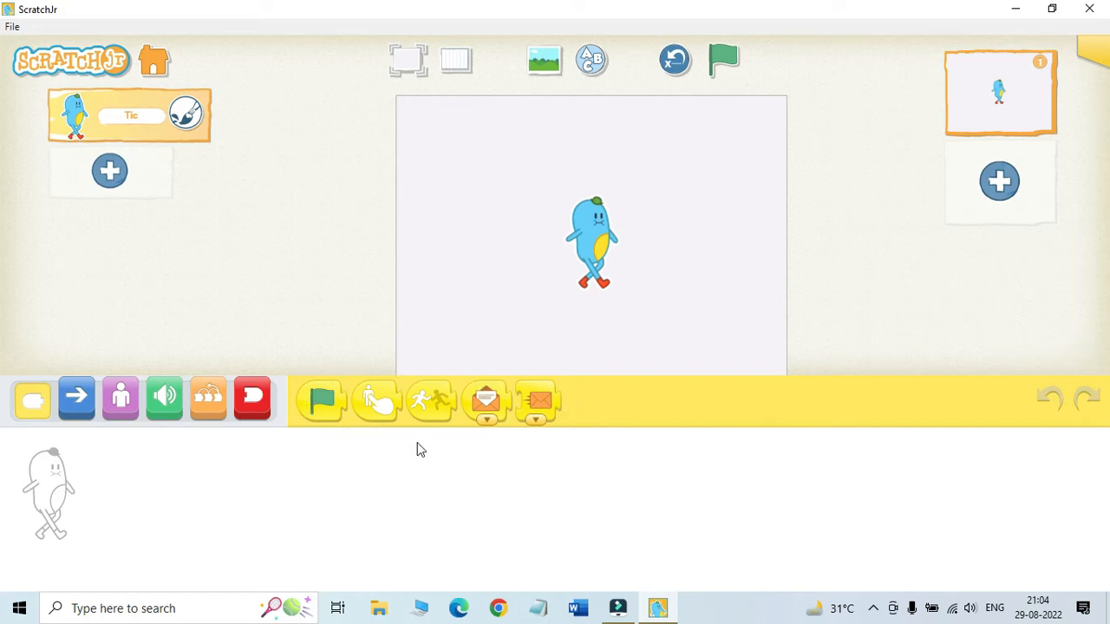
pyautogui.moveTo(511, 418)
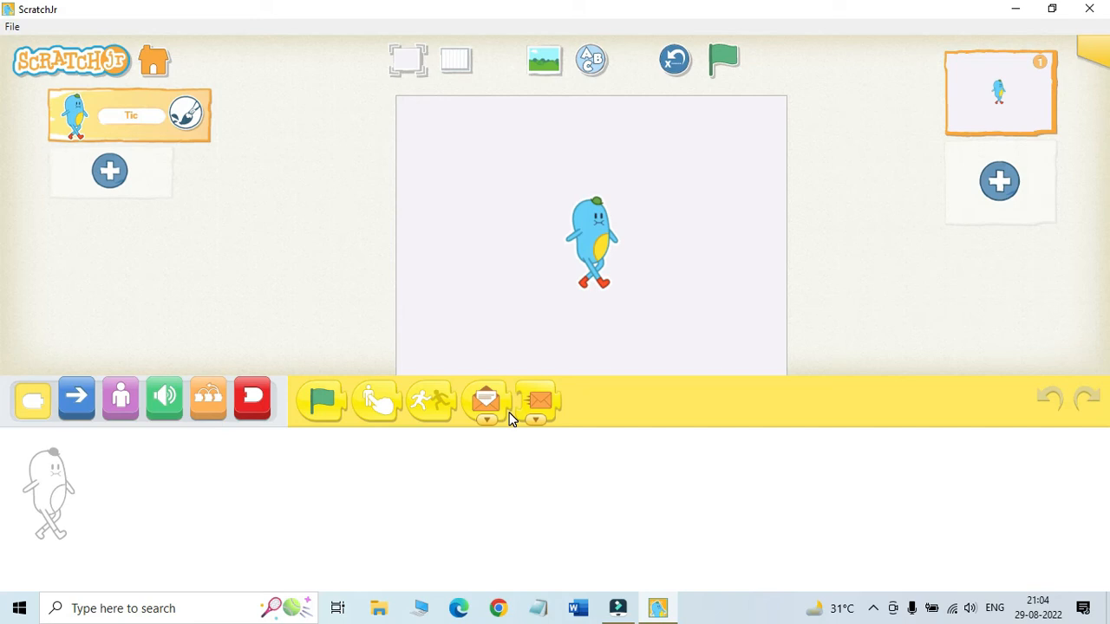
pyautogui.moveTo(451, 371)
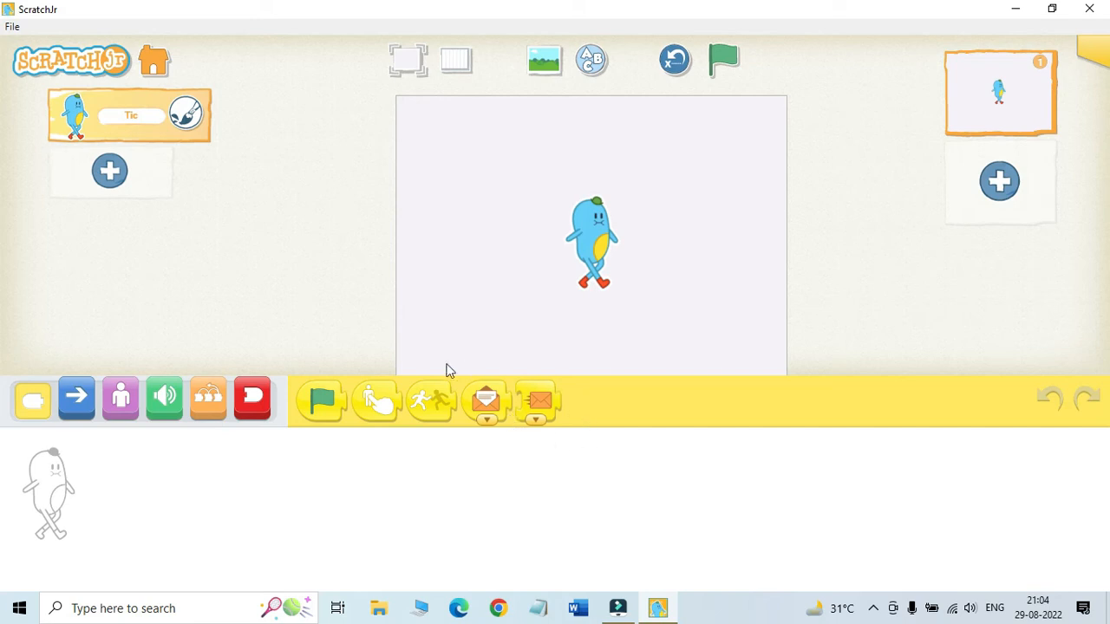
pyautogui.moveTo(486, 392)
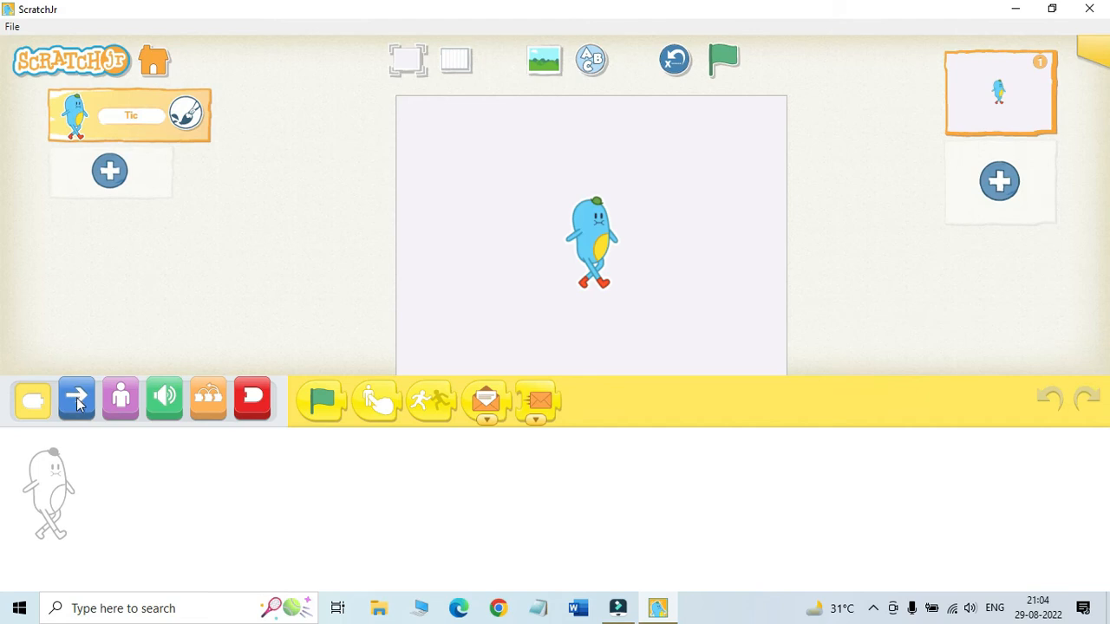
pyautogui.click(76, 398)
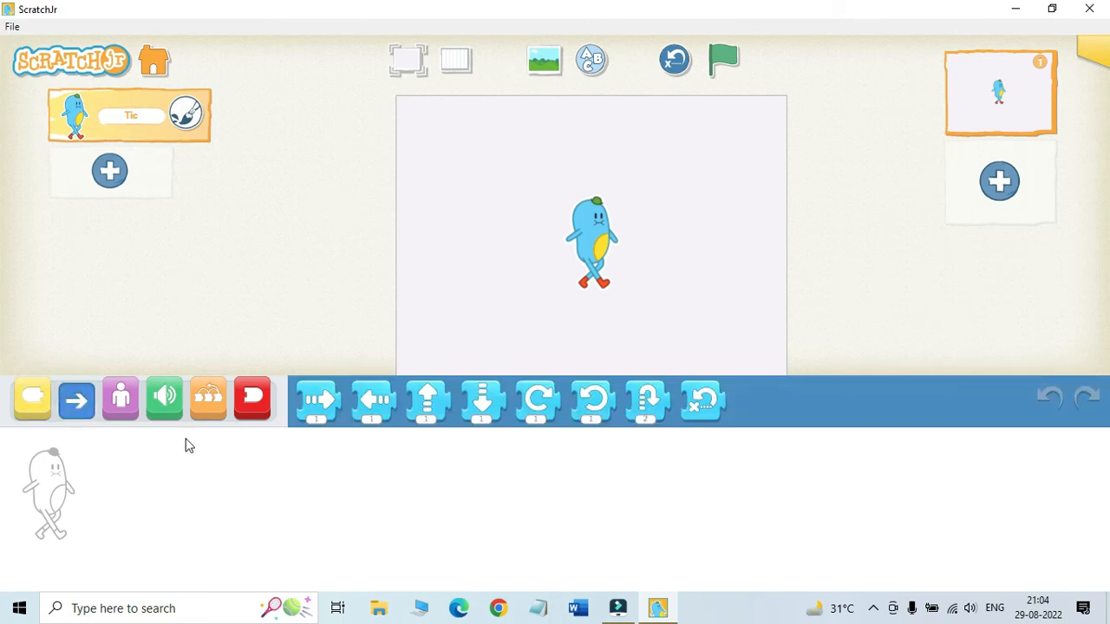
pyautogui.moveTo(565, 437)
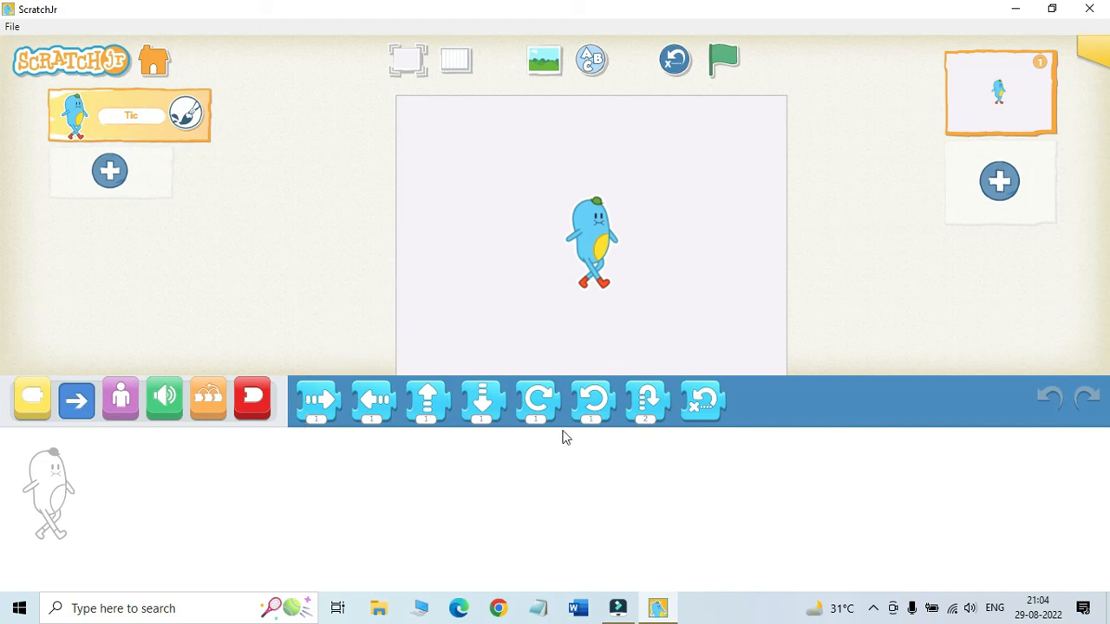
pyautogui.moveTo(677, 395)
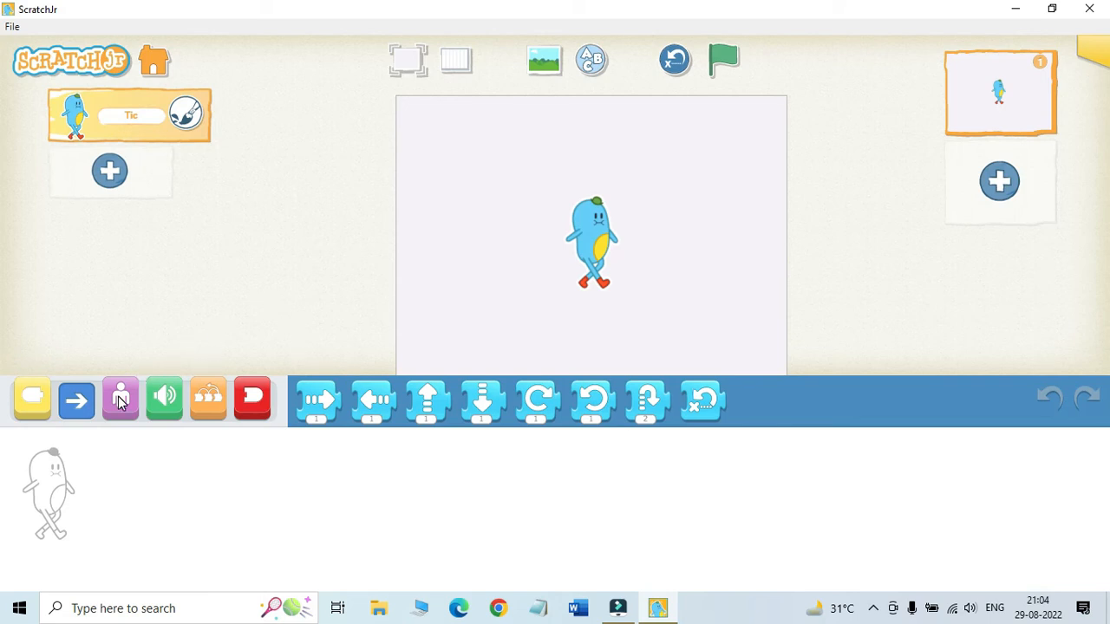
pyautogui.click(120, 397)
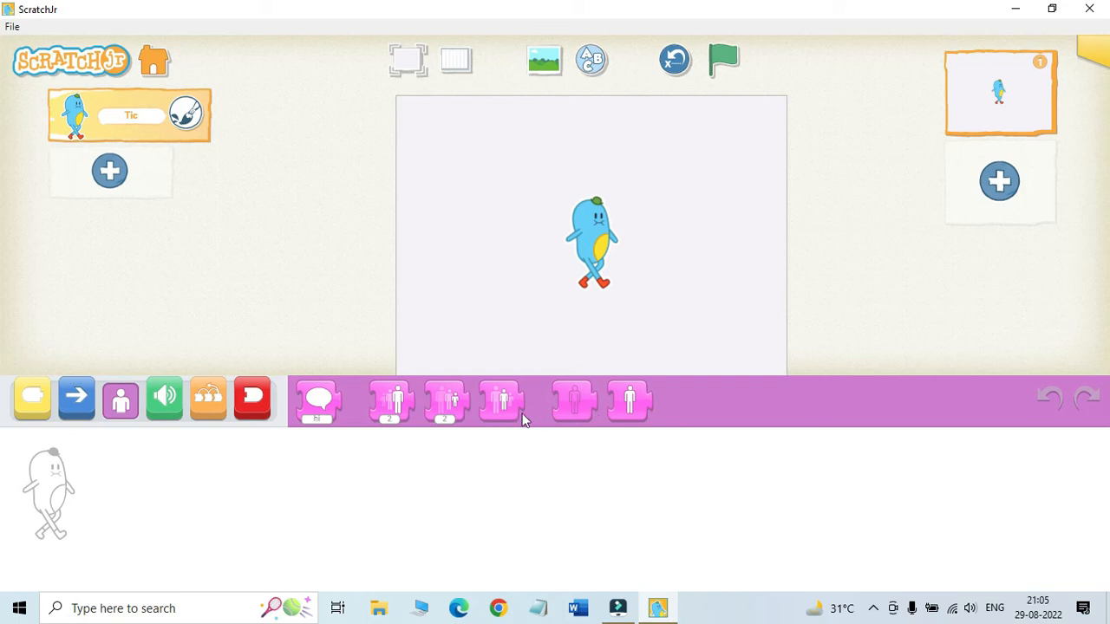
pyautogui.moveTo(165, 398)
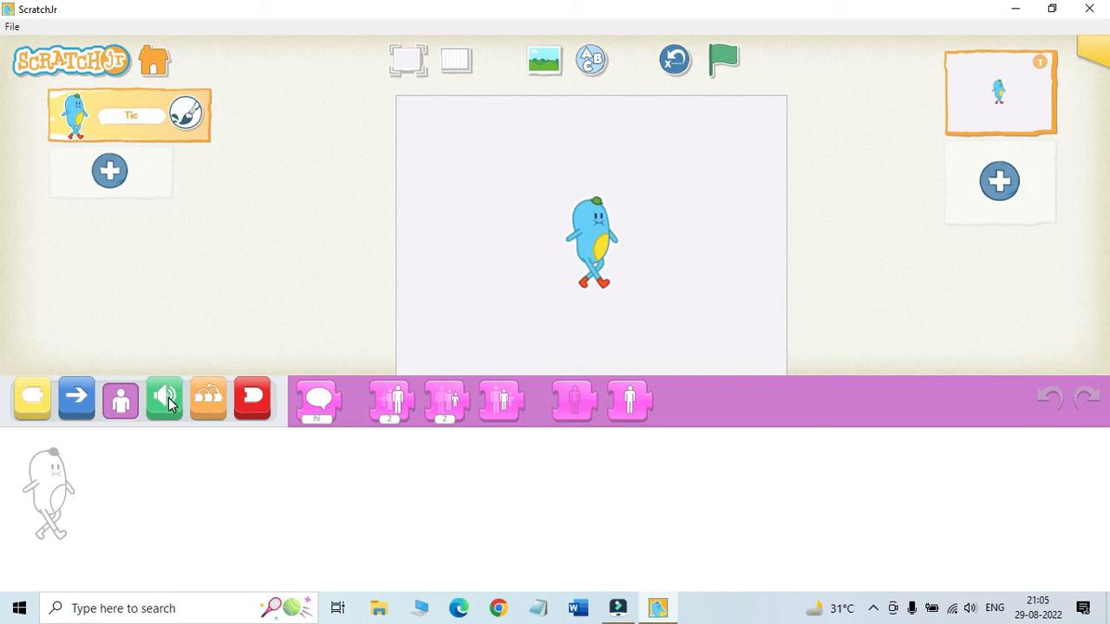
# Show the green Sound blocks for Tic in the palette.
pyautogui.click(163, 399)
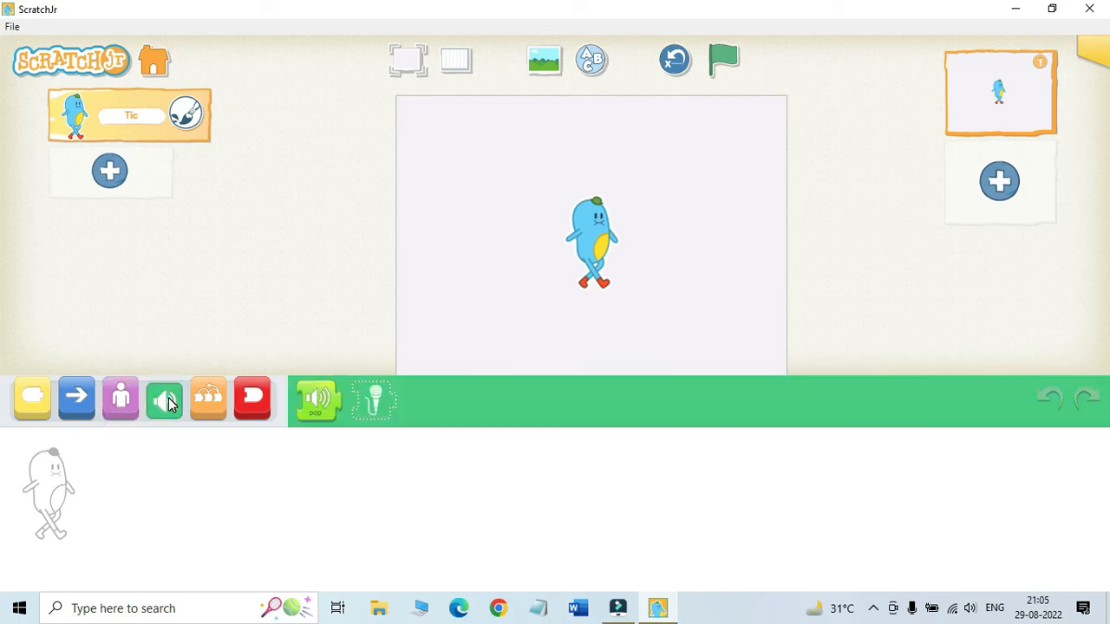
pyautogui.moveTo(610, 413)
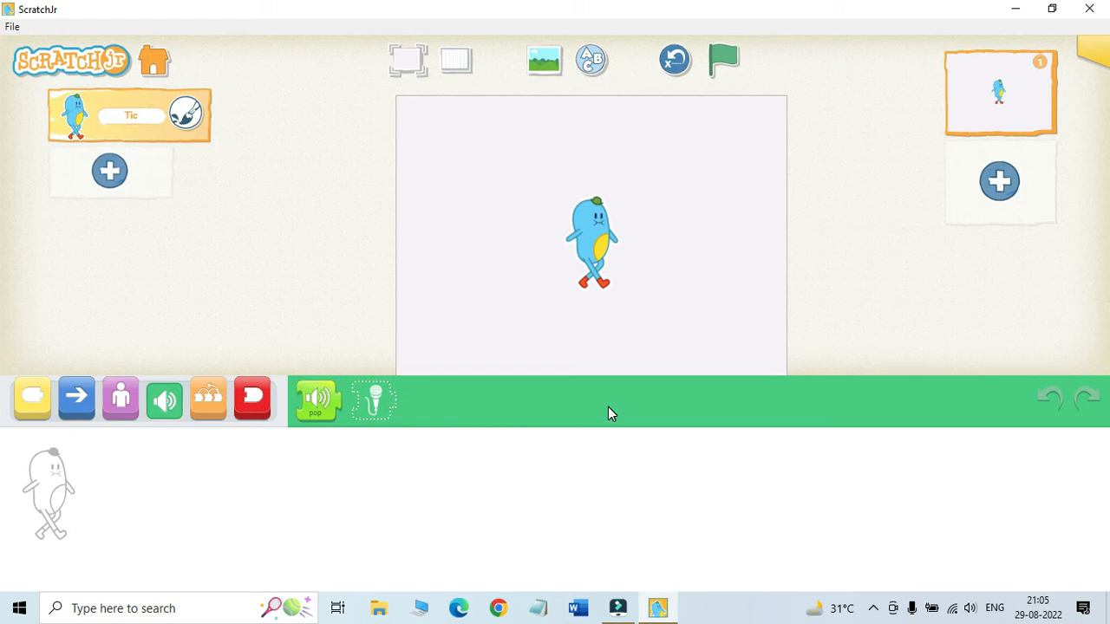
pyautogui.moveTo(565, 407)
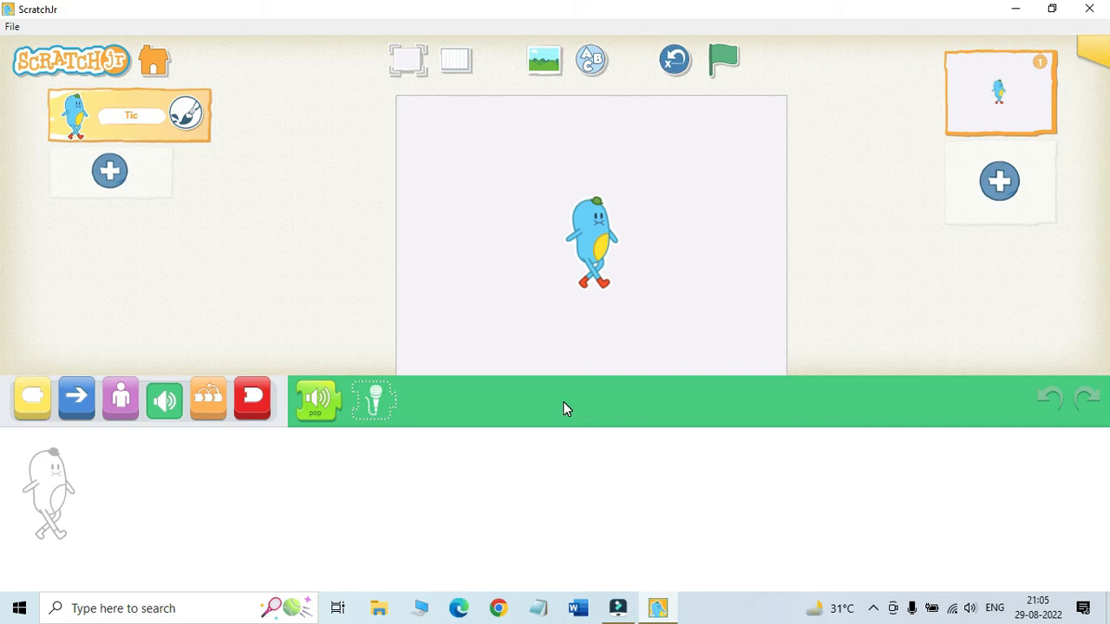
pyautogui.moveTo(231, 400)
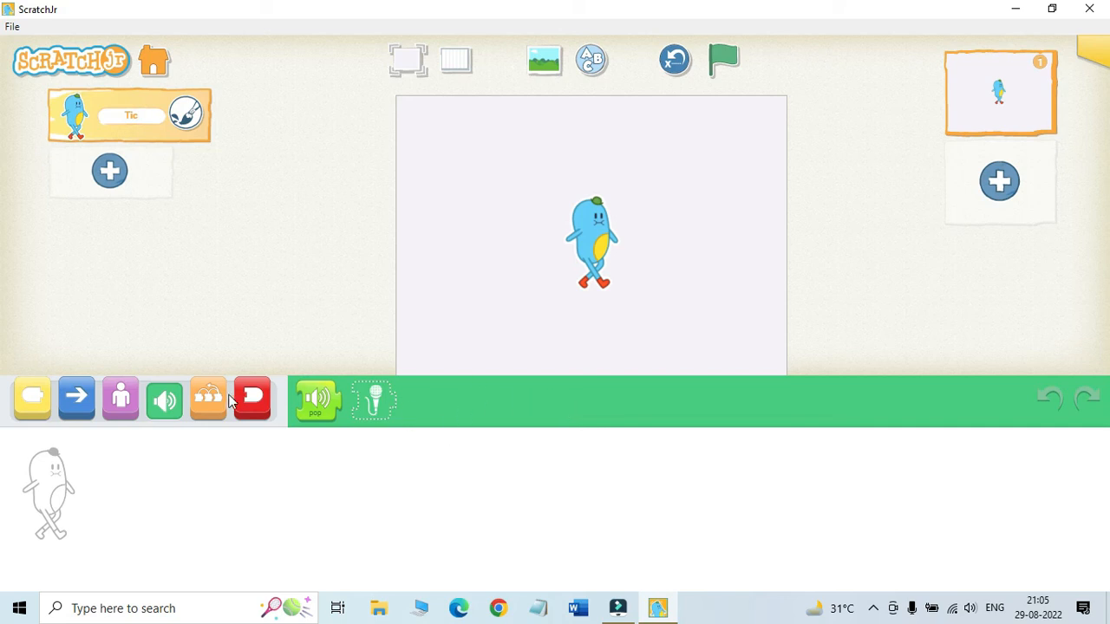
# Show the orange Control blocks for Tic in the palette.
pyautogui.click(208, 397)
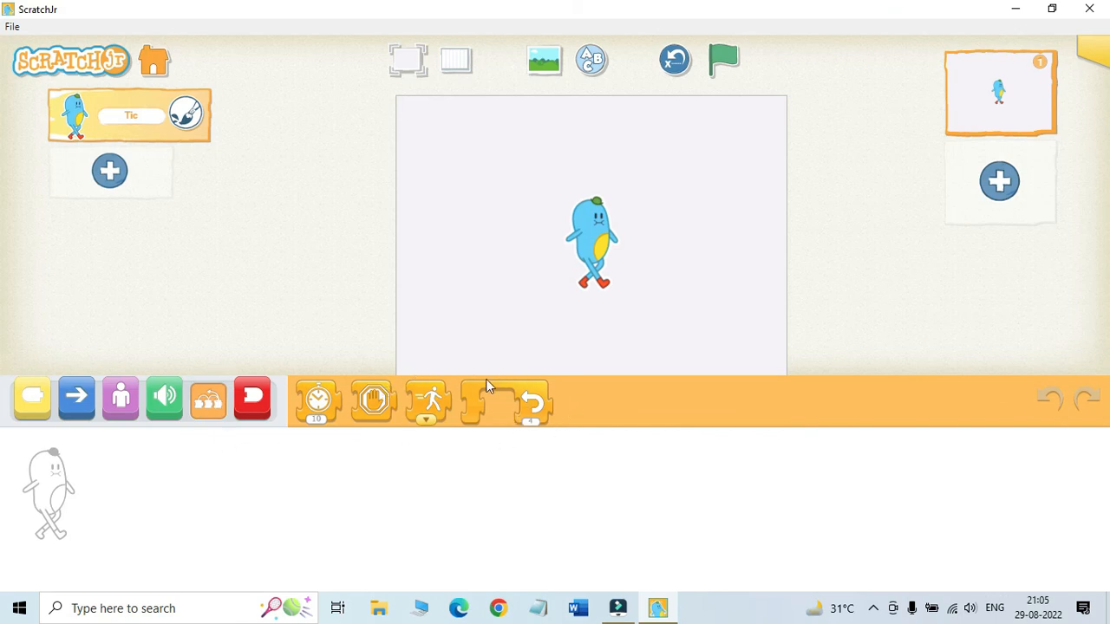
pyautogui.moveTo(504, 413)
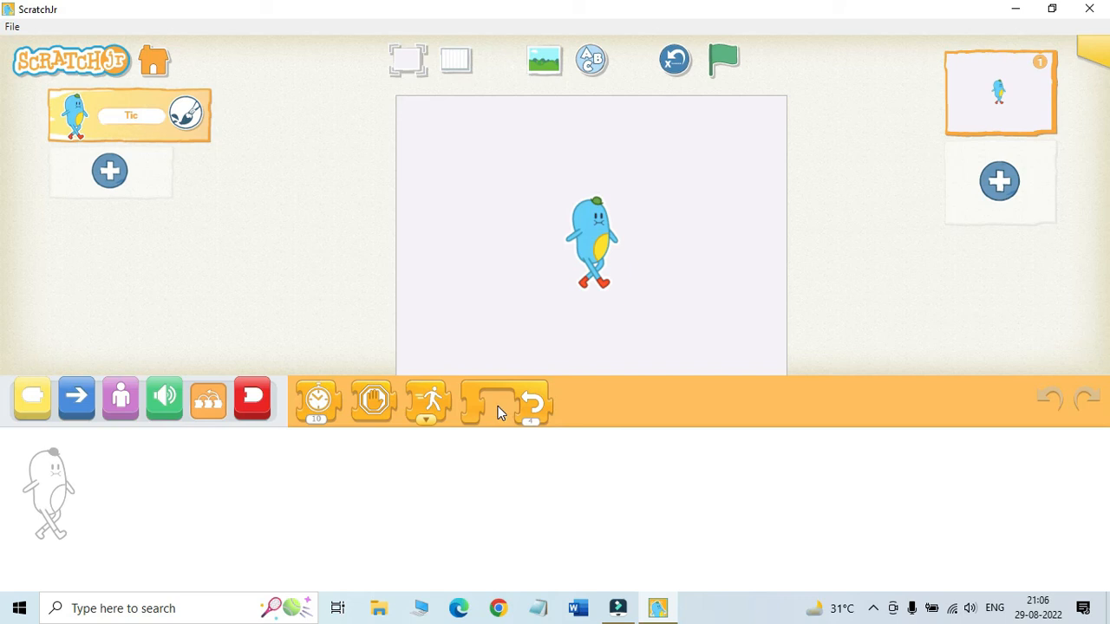
# Show the red End blocks for Tic, replacing the Control blocks.
pyautogui.click(253, 399)
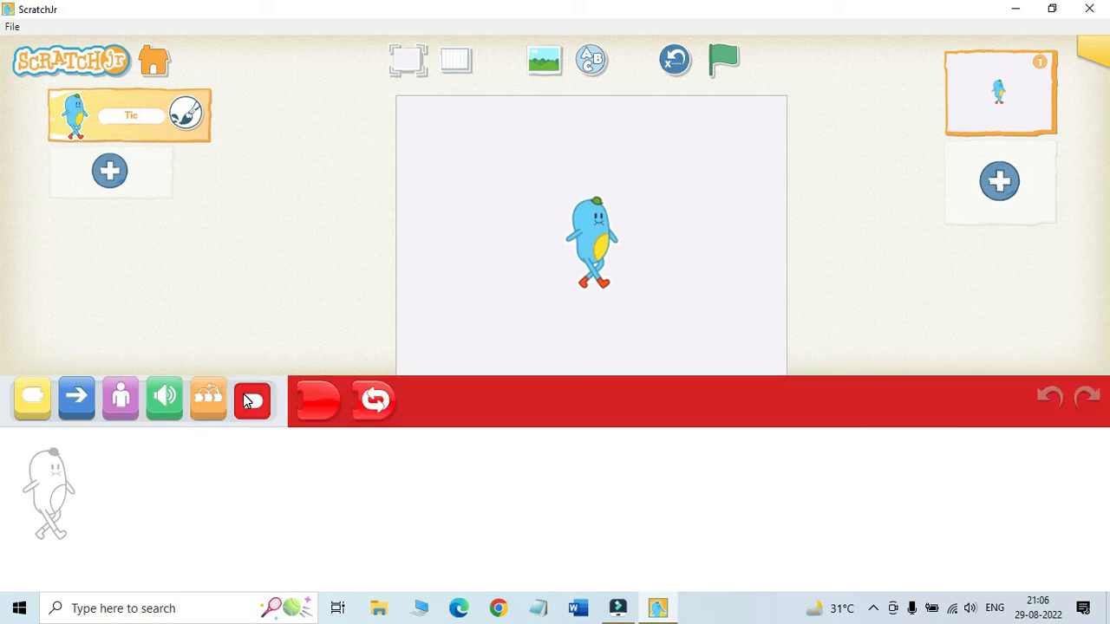
pyautogui.moveTo(253, 400)
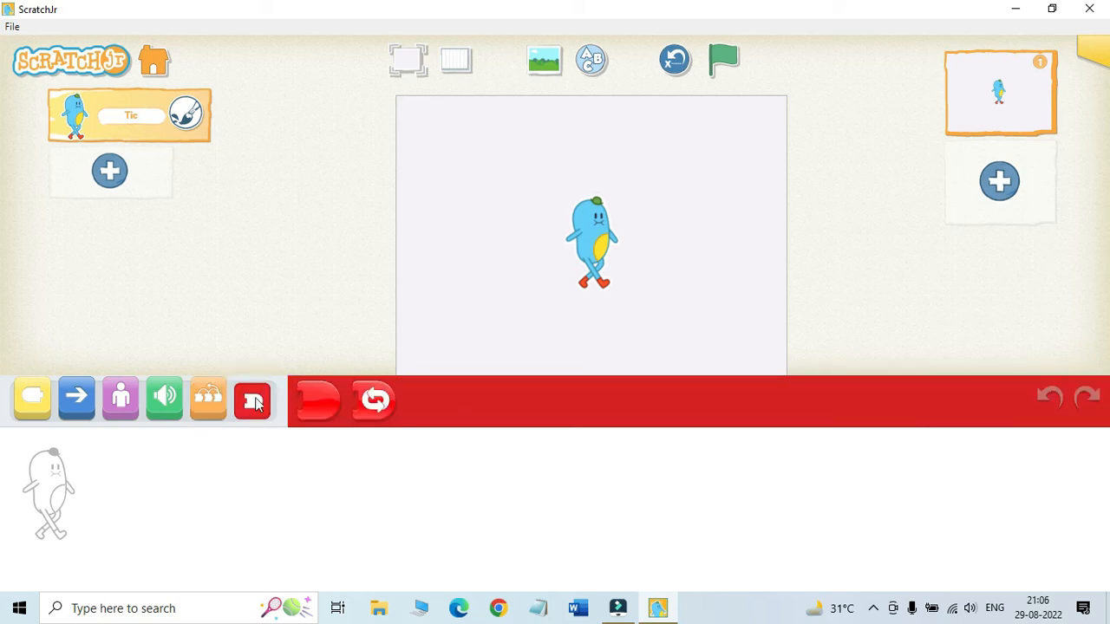
pyautogui.click(253, 399)
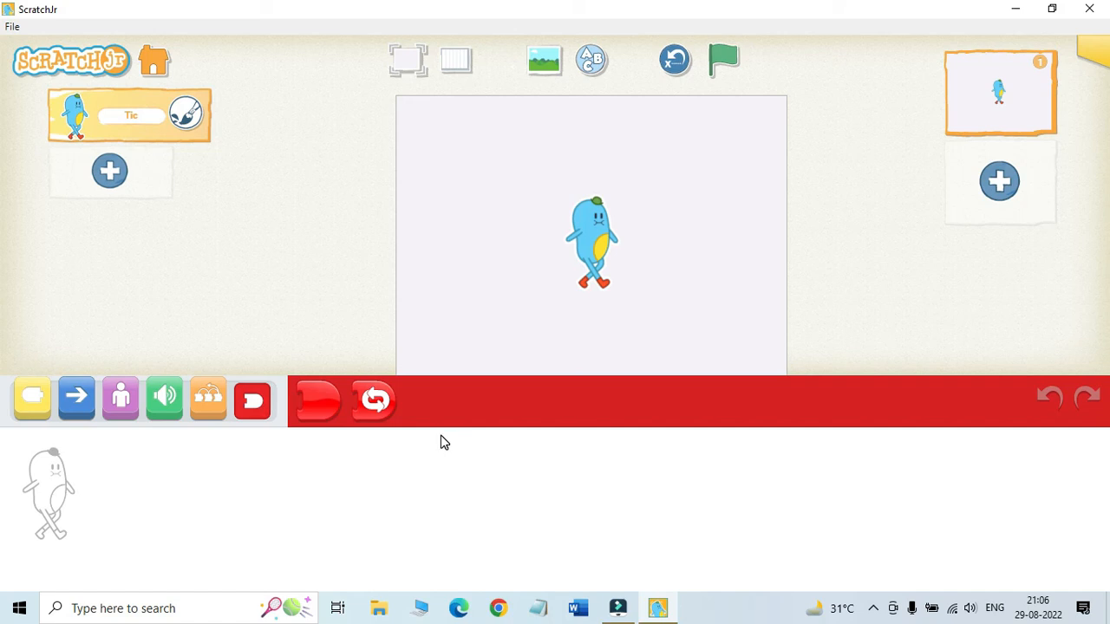